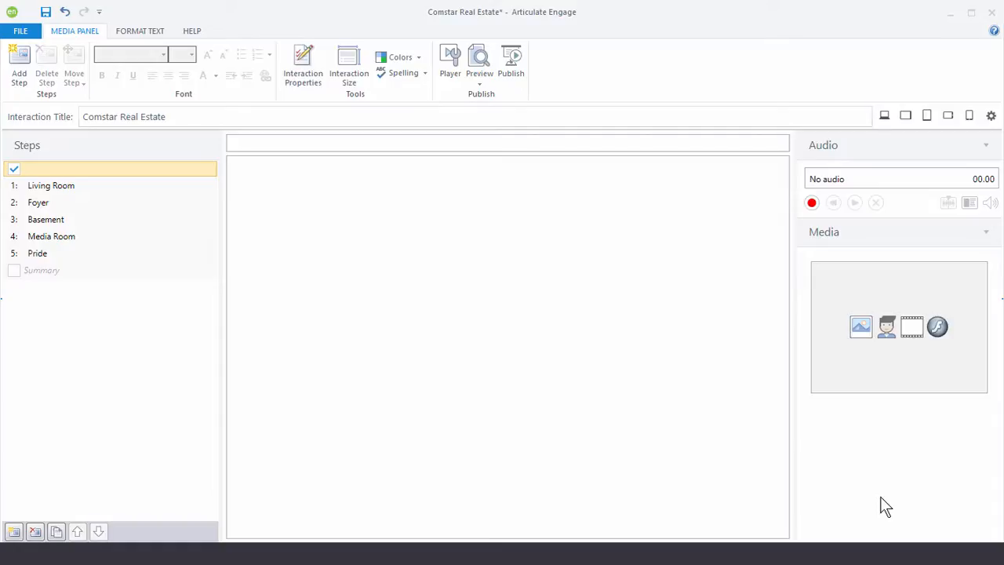
pyautogui.moveTo(170, 382)
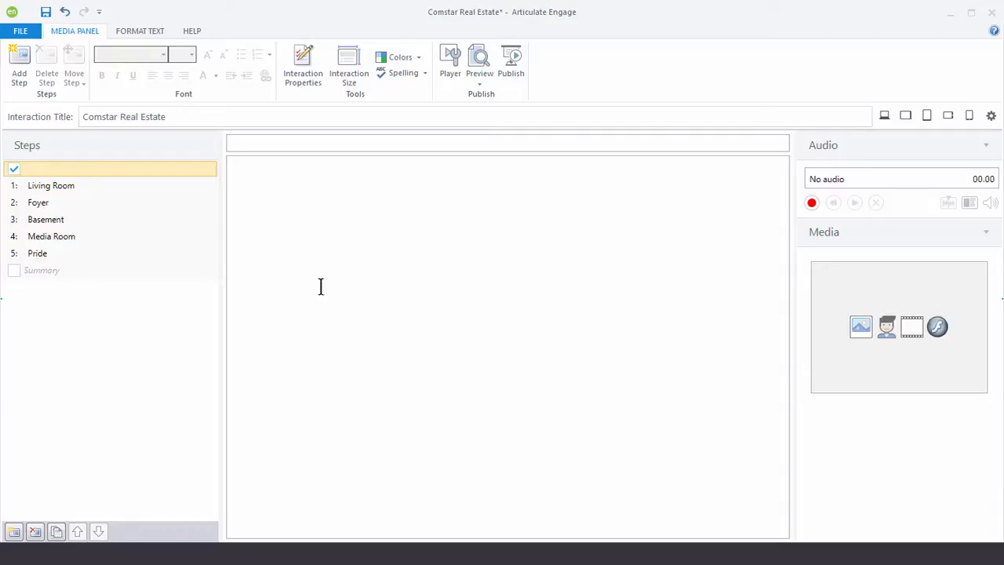
pyautogui.moveTo(270, 202)
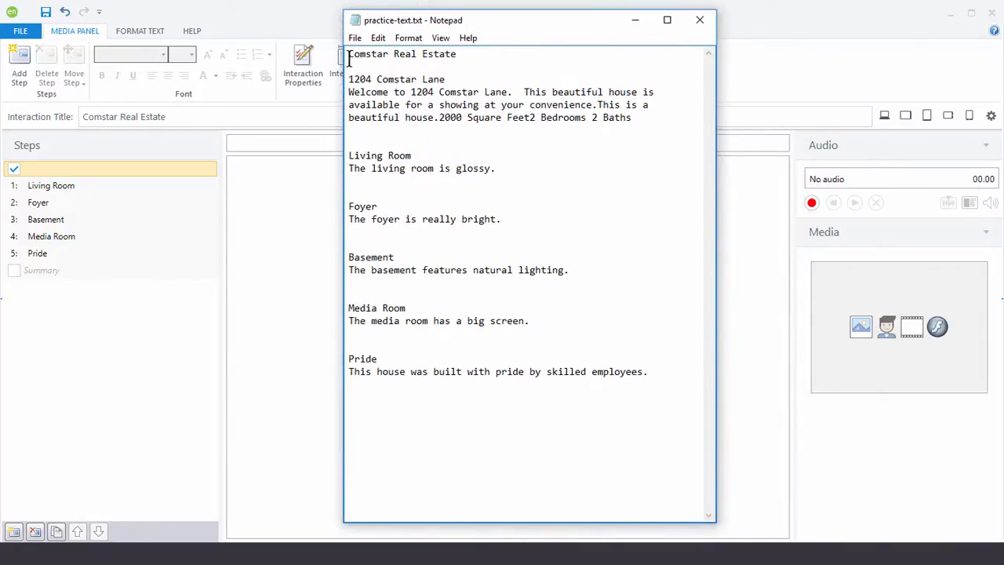
pyautogui.tripleClick(396, 79)
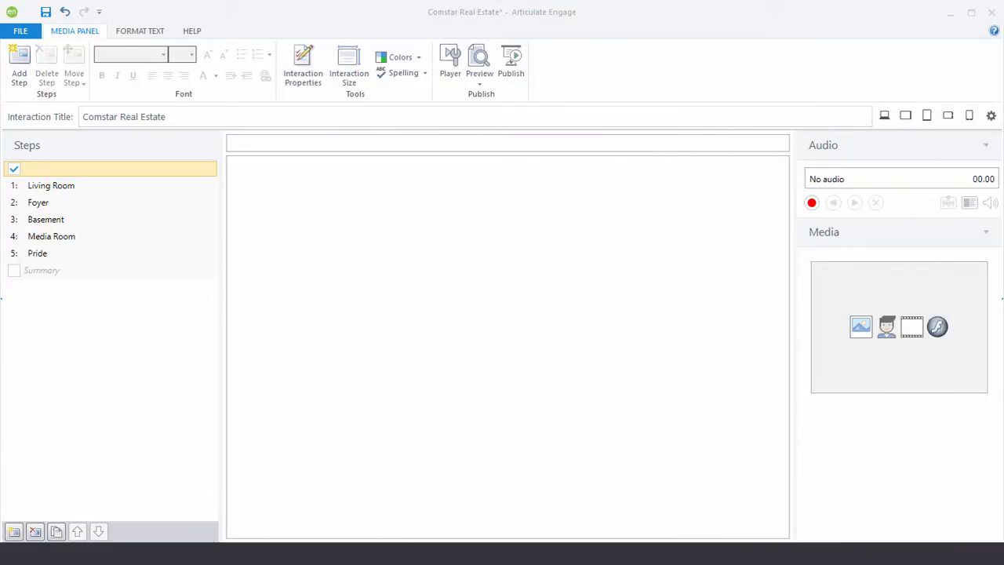
pyautogui.moveTo(889, 155)
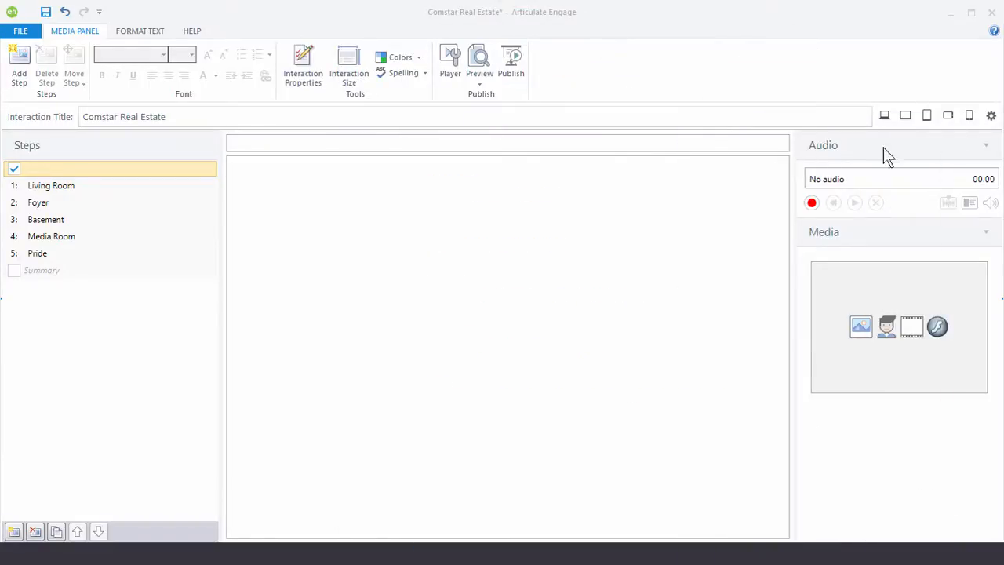
pyautogui.write('1204 Comstar Lane')
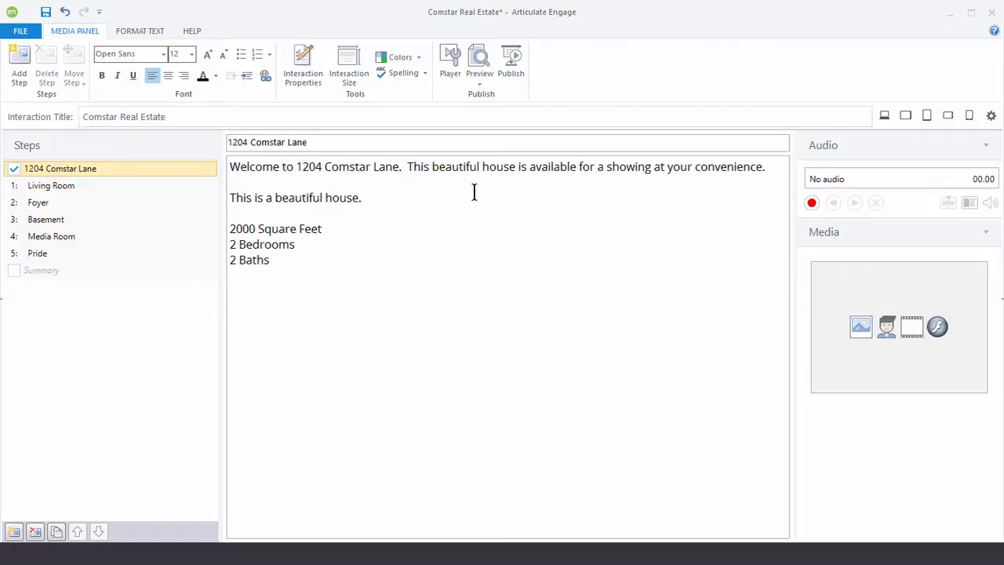
pyautogui.moveTo(493, 162)
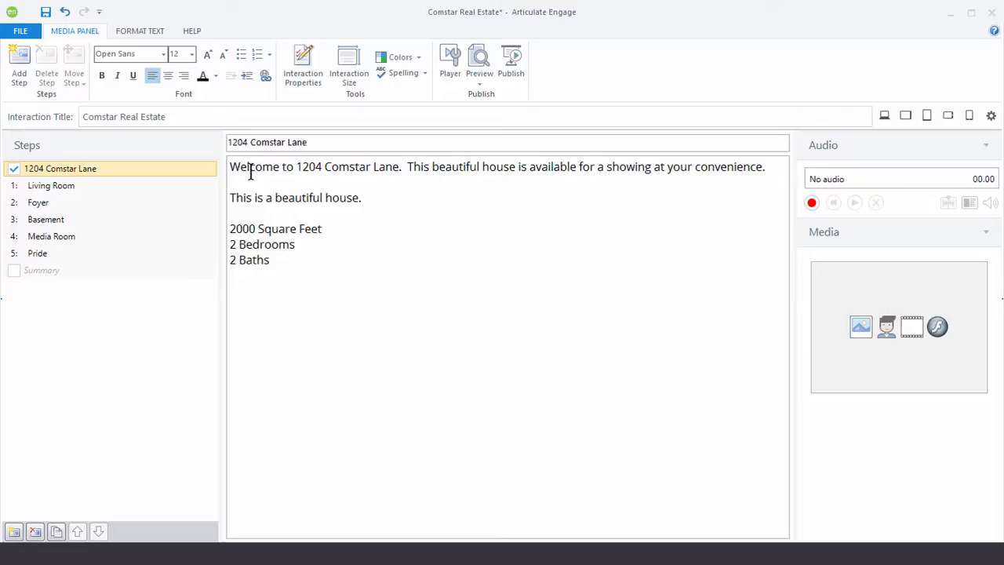
pyautogui.moveTo(263, 102)
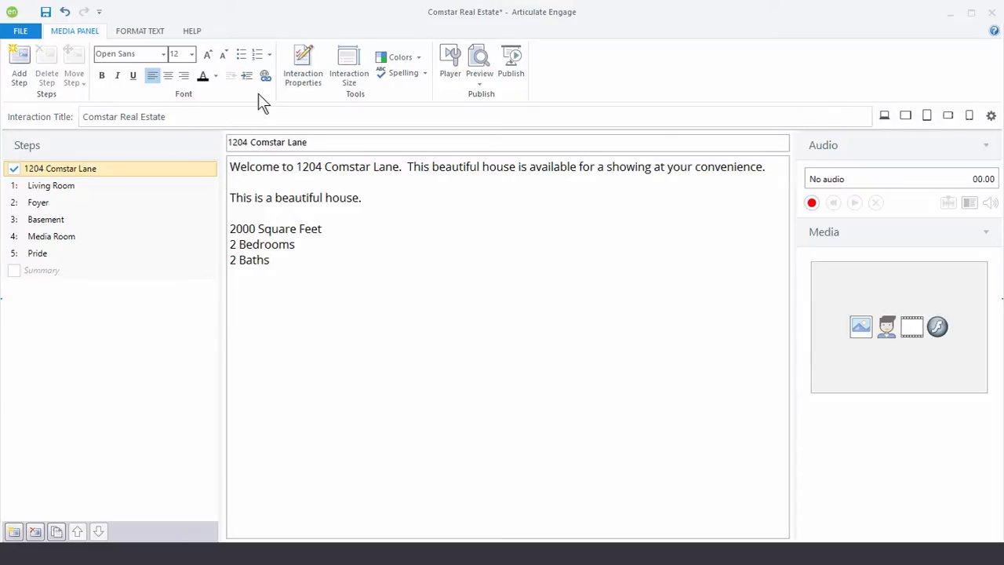
# - Show the Format Text ribbon for the intro step's body text
pyautogui.click(140, 31)
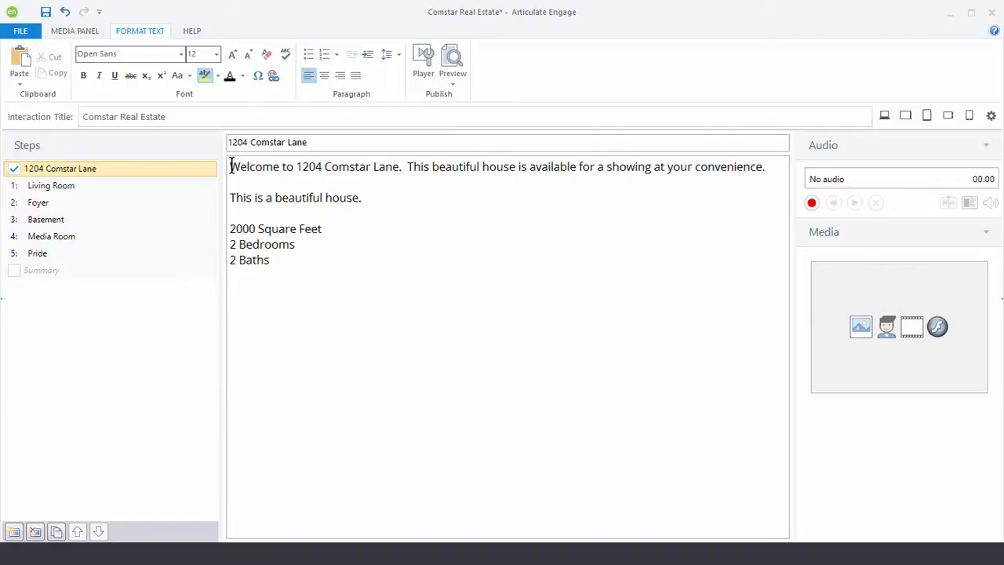
# - Apply Action Man font, enlarge and colour 'This is a beautiful house.' blue, and bullet three facts
pyautogui.press('ctrl+a')
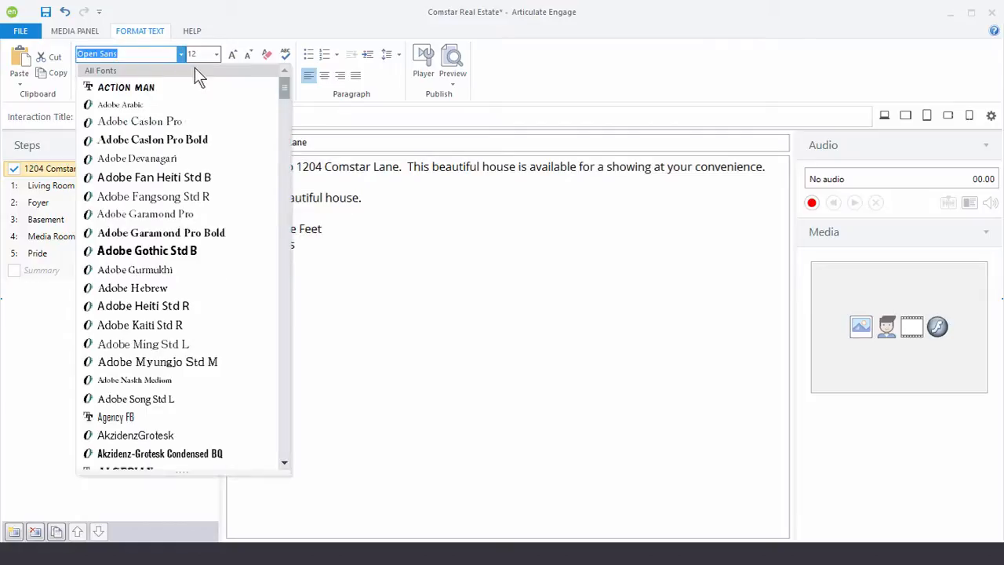
pyautogui.moveTo(139, 104)
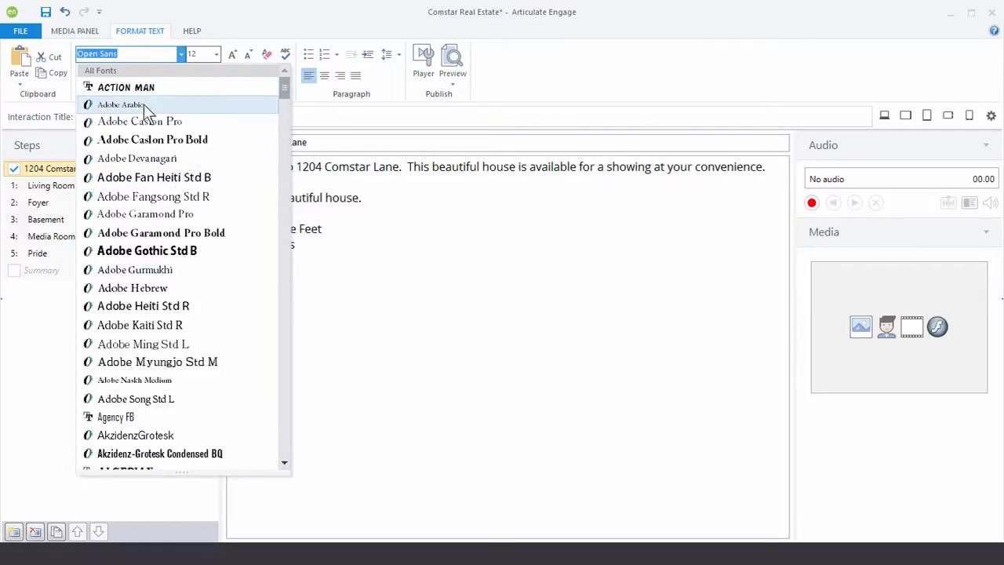
pyautogui.click(126, 88)
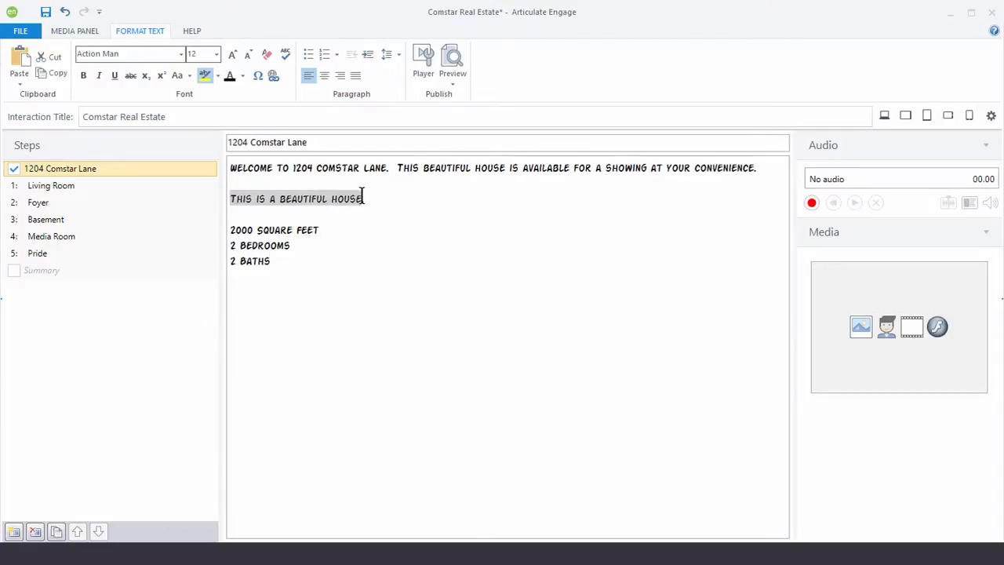
pyautogui.click(239, 75)
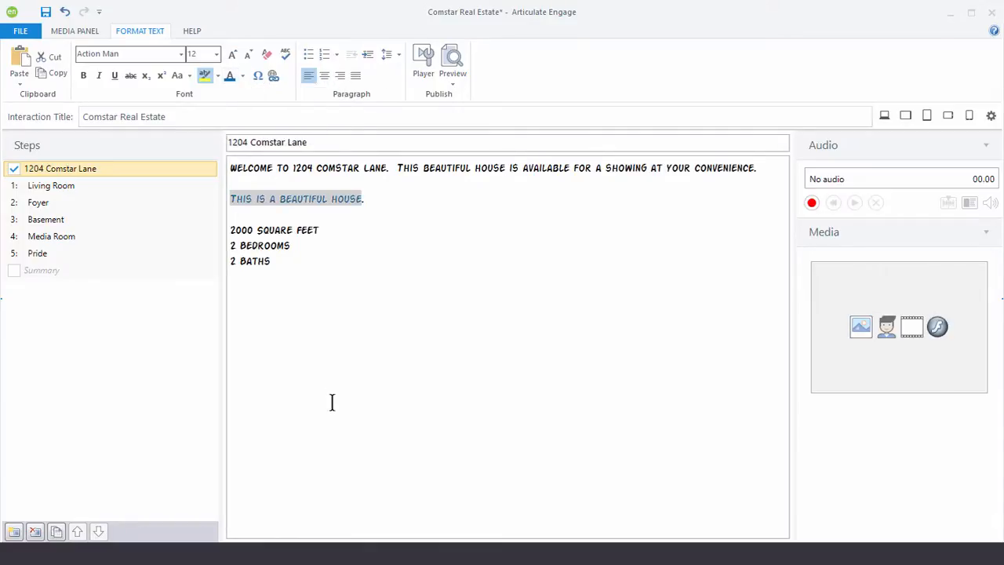
pyautogui.click(232, 54)
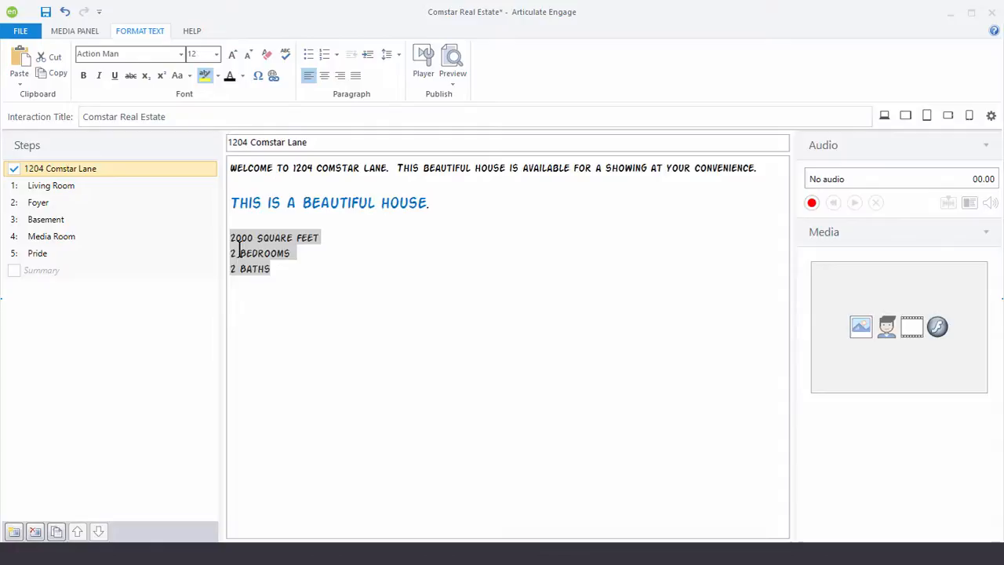
pyautogui.moveTo(308, 55)
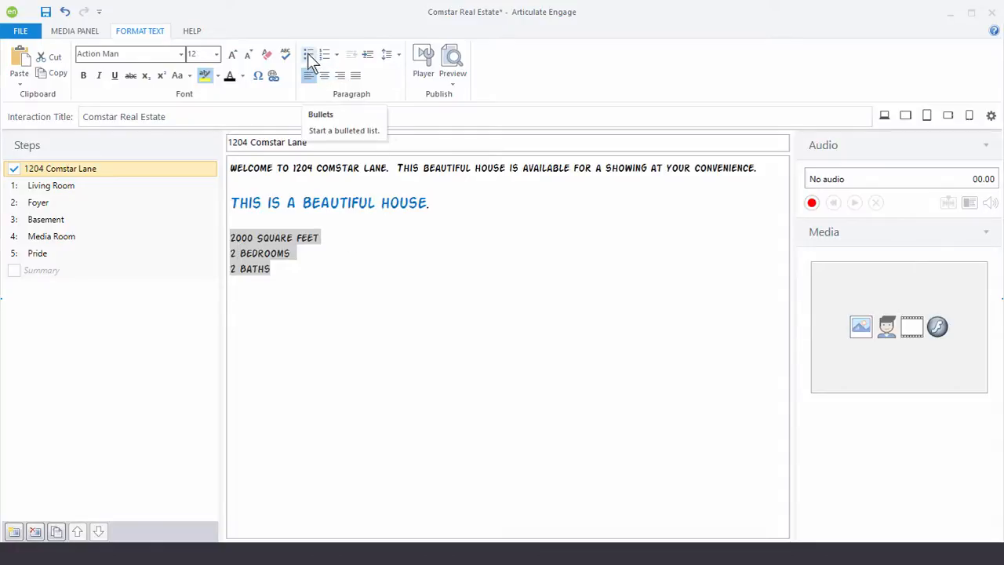
pyautogui.click(308, 54)
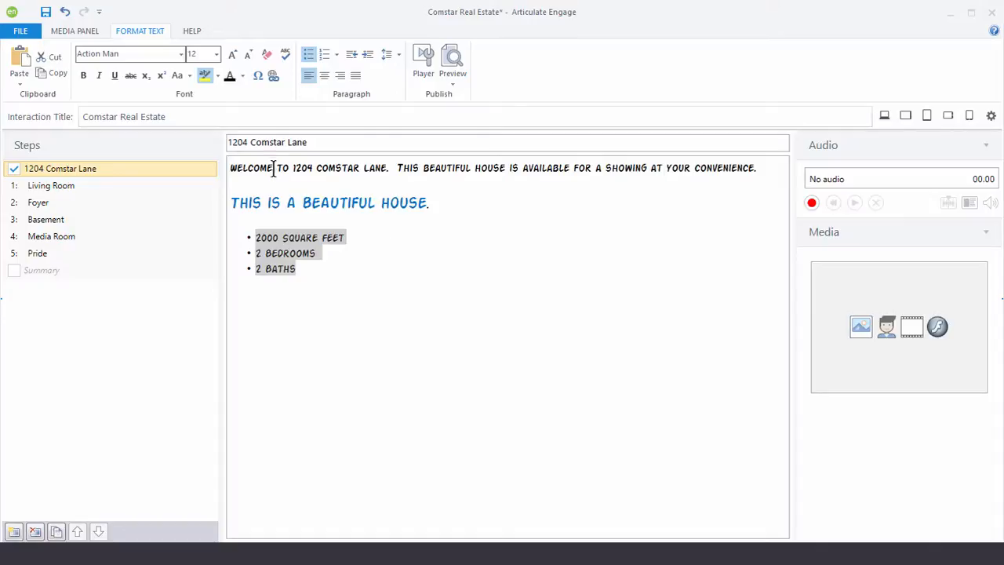
pyautogui.moveTo(348, 205)
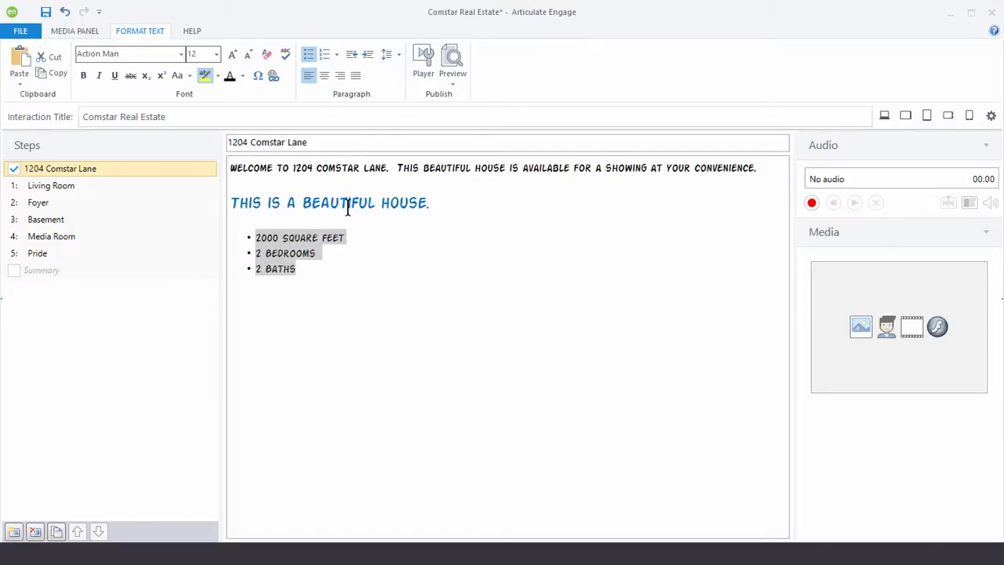
pyautogui.moveTo(322, 203)
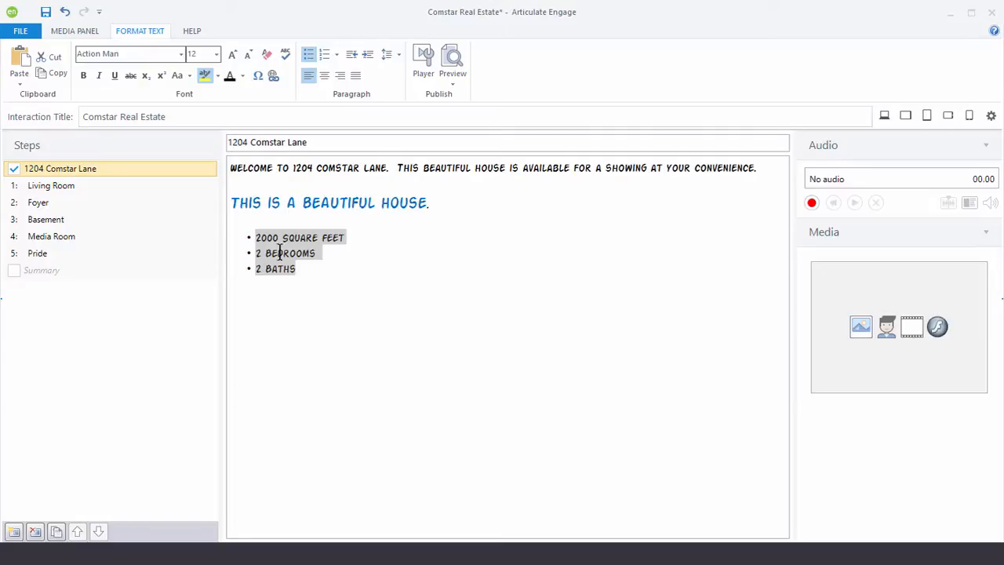
pyautogui.click(452, 61)
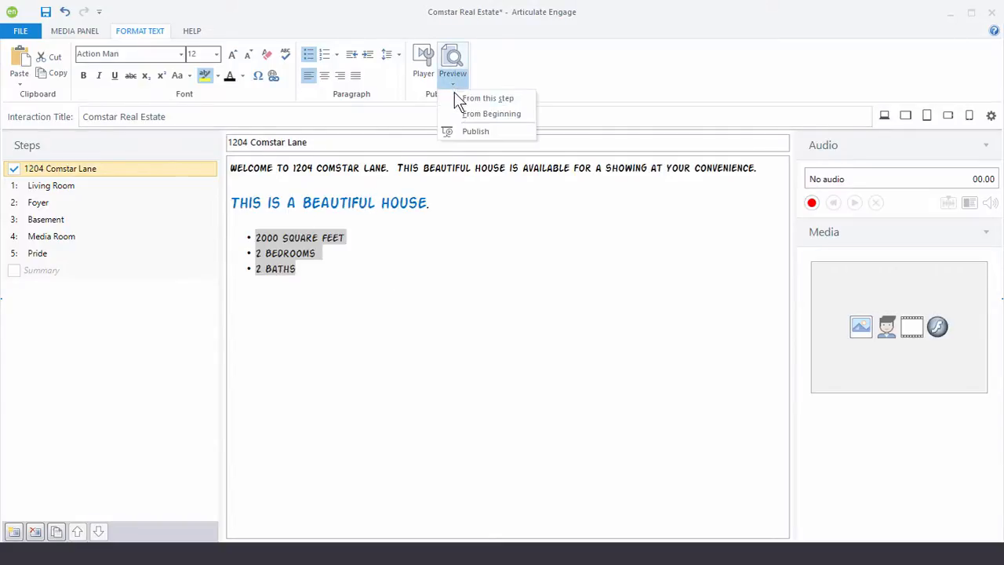
# - Preview from the current step, showing the styled intro and five room thumbnails, then close
pyautogui.click(487, 98)
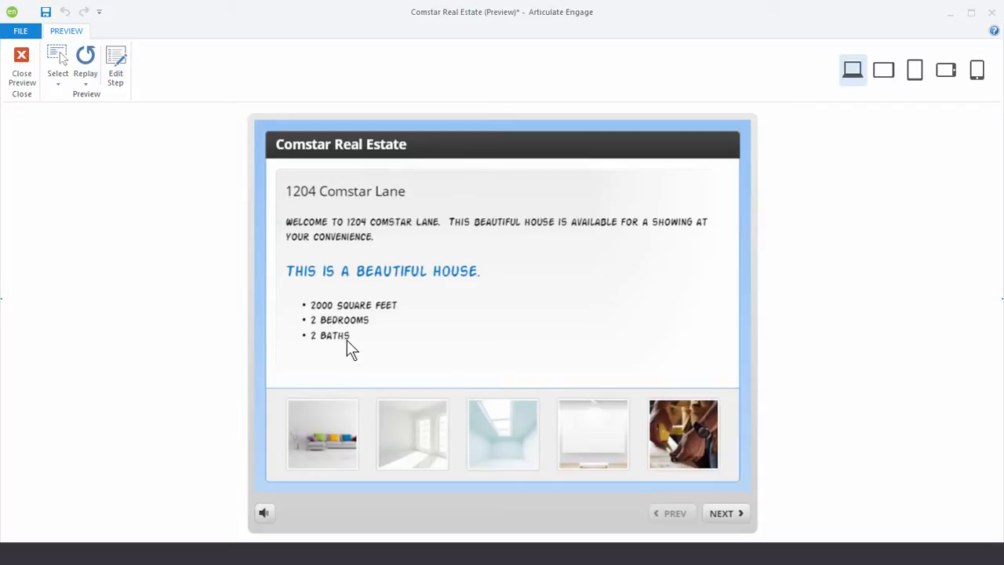
pyautogui.moveTo(318, 200)
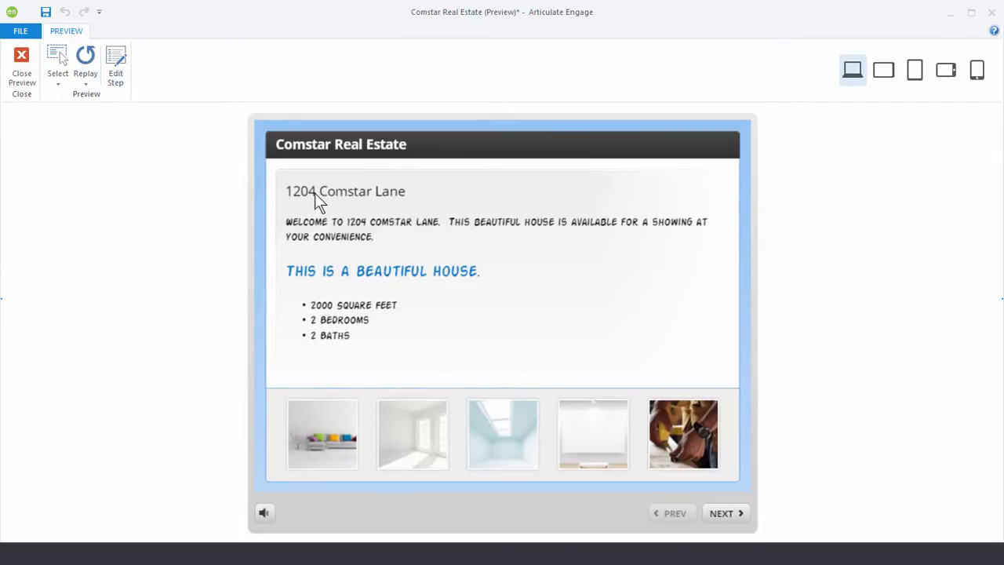
pyautogui.moveTo(337, 243)
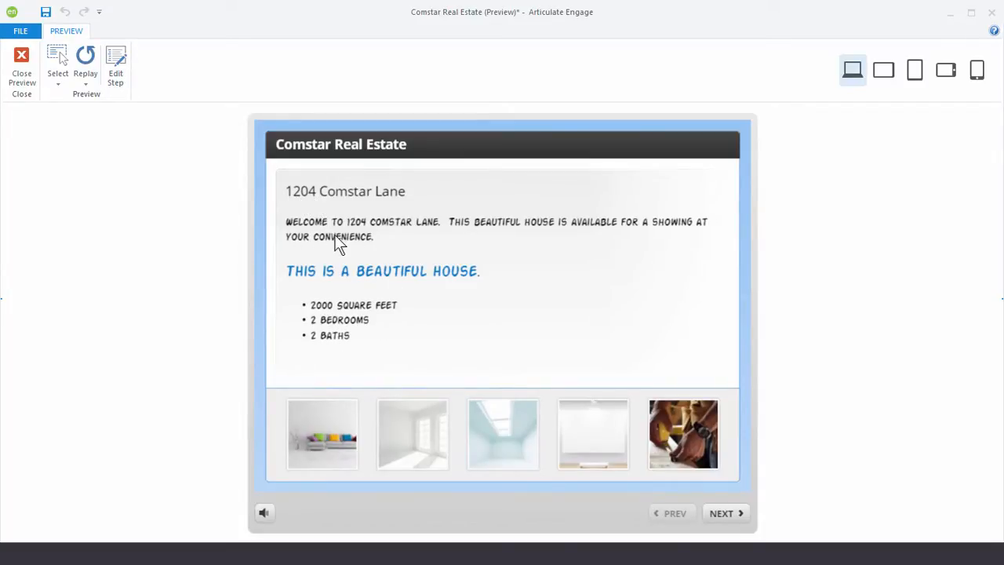
pyautogui.moveTo(344, 275)
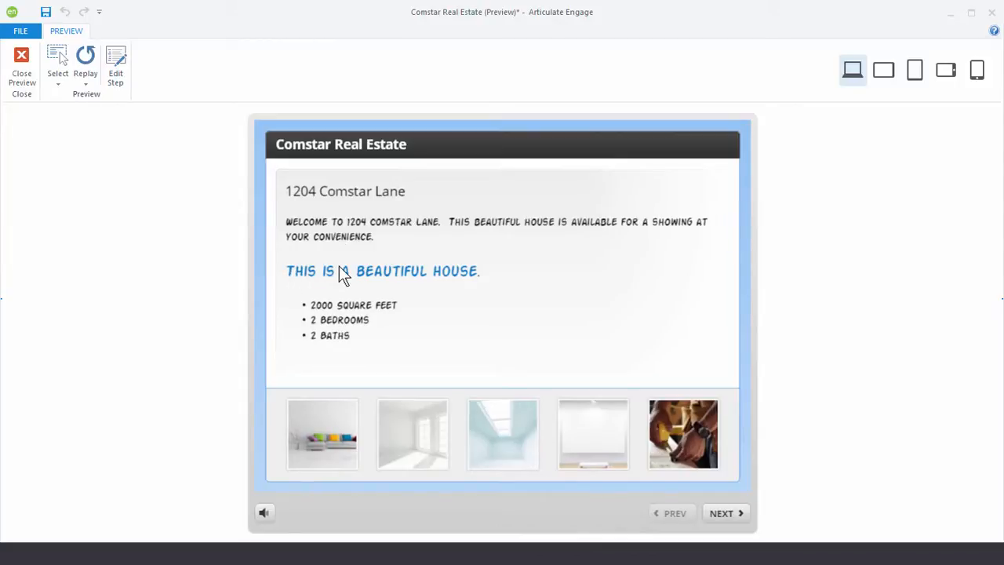
pyautogui.moveTo(349, 359)
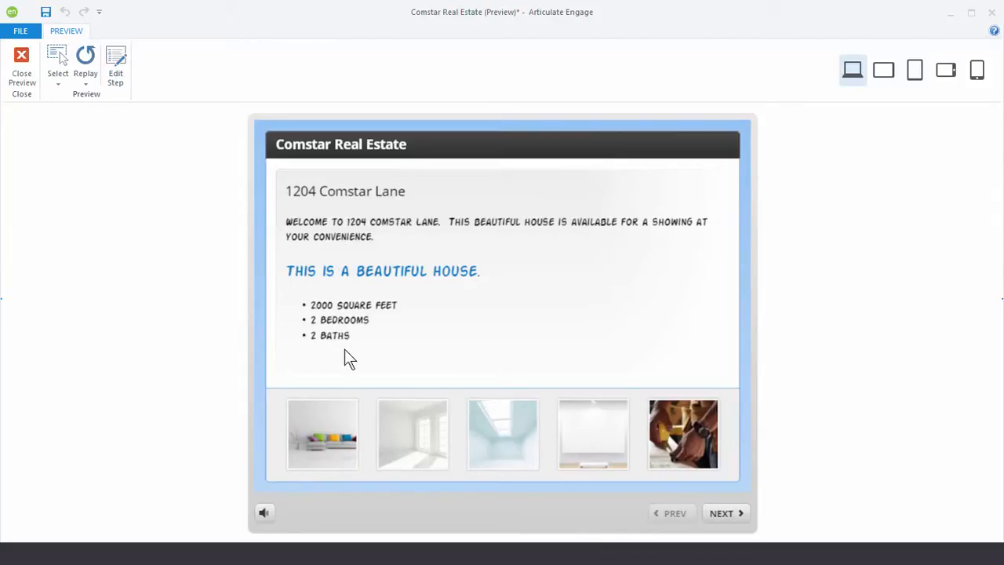
pyautogui.click(21, 63)
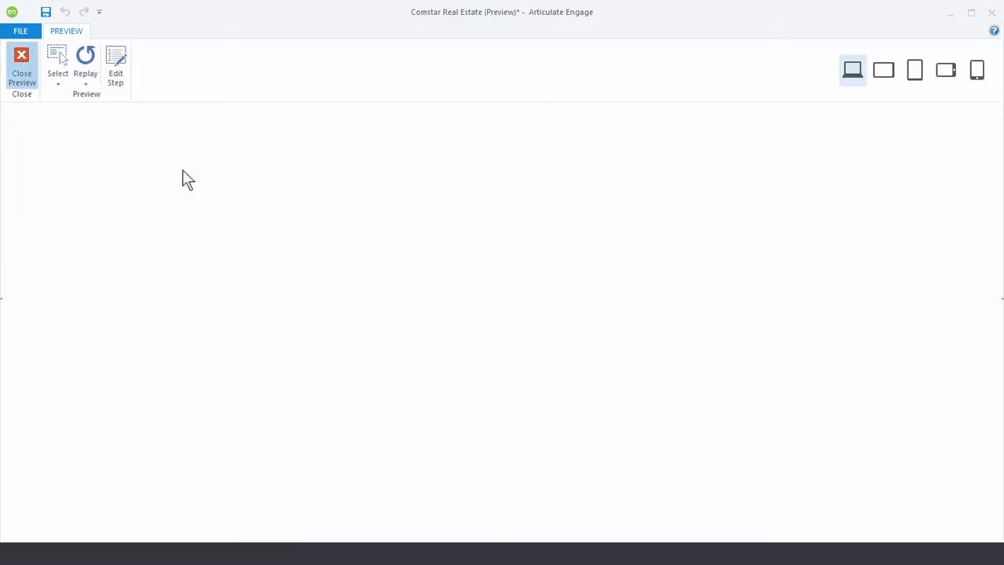
# - Clear all formatting so the body text reverts to plain Open Sans, then deselect it
pyautogui.click(21, 67)
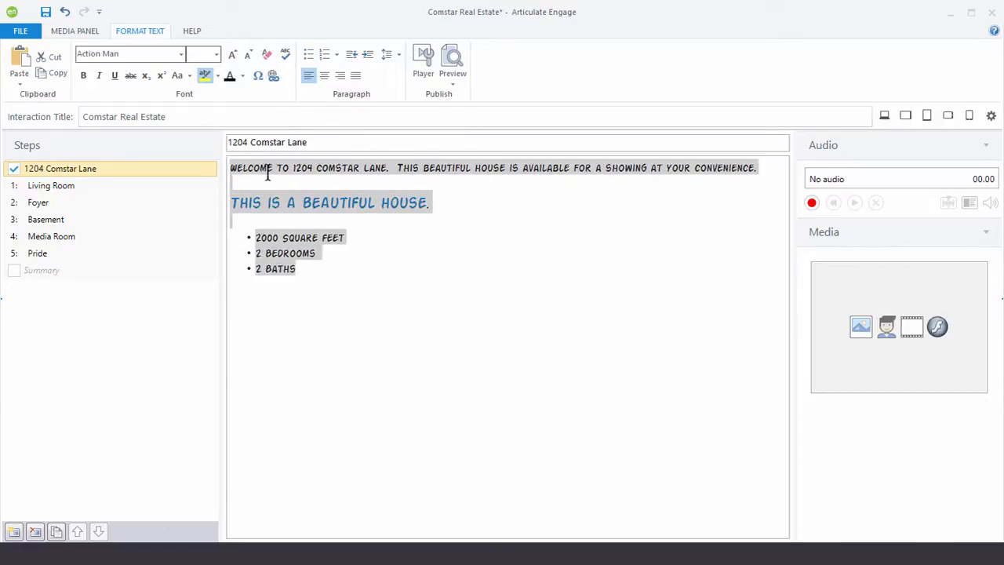
pyautogui.click(267, 53)
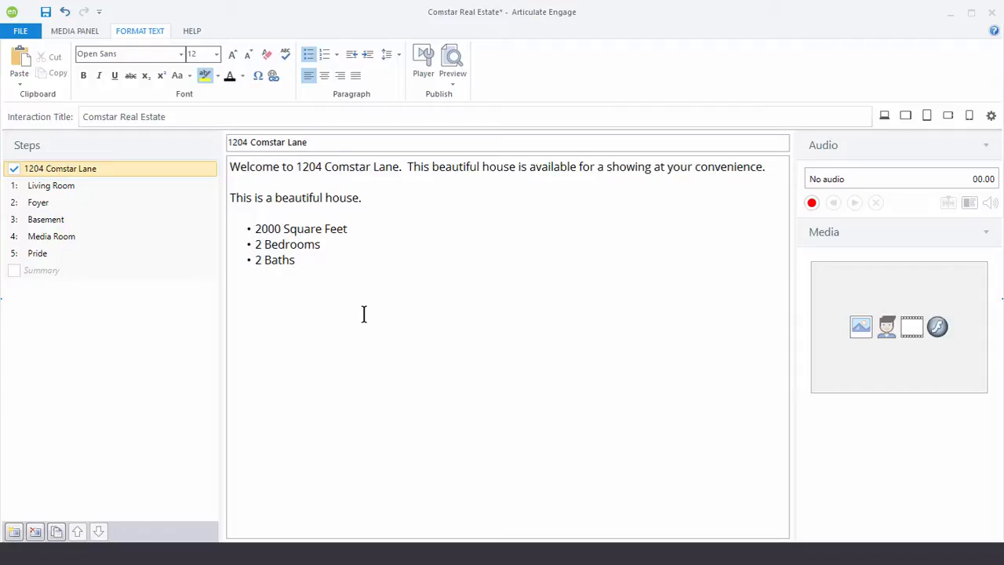
pyautogui.click(297, 260)
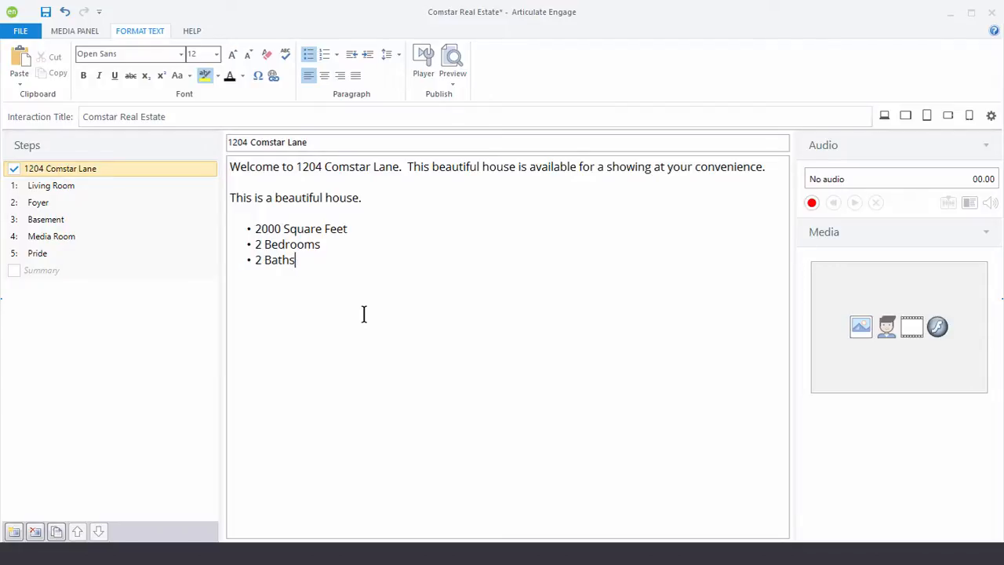